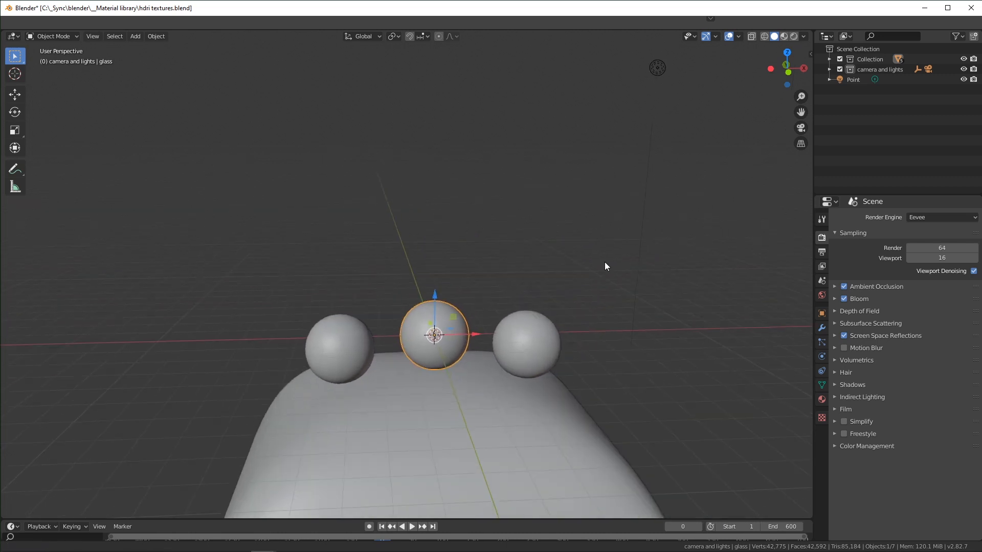
# - Select and delete the point light, leaving the three spheres and backdrop
pyautogui.click(617, 80)
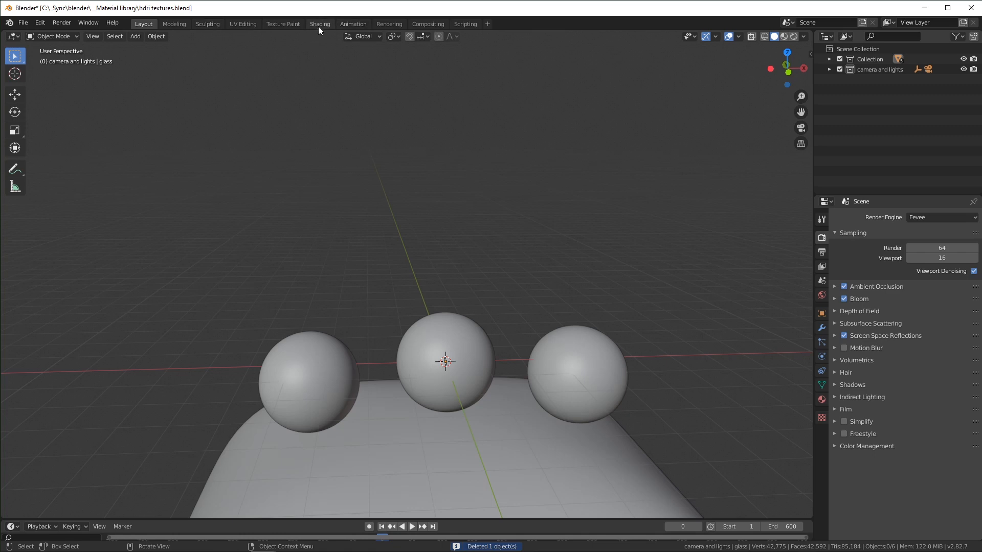
# - In the Shading workspace, show the World's node tree with Background wired to World Output
pyautogui.click(319, 23)
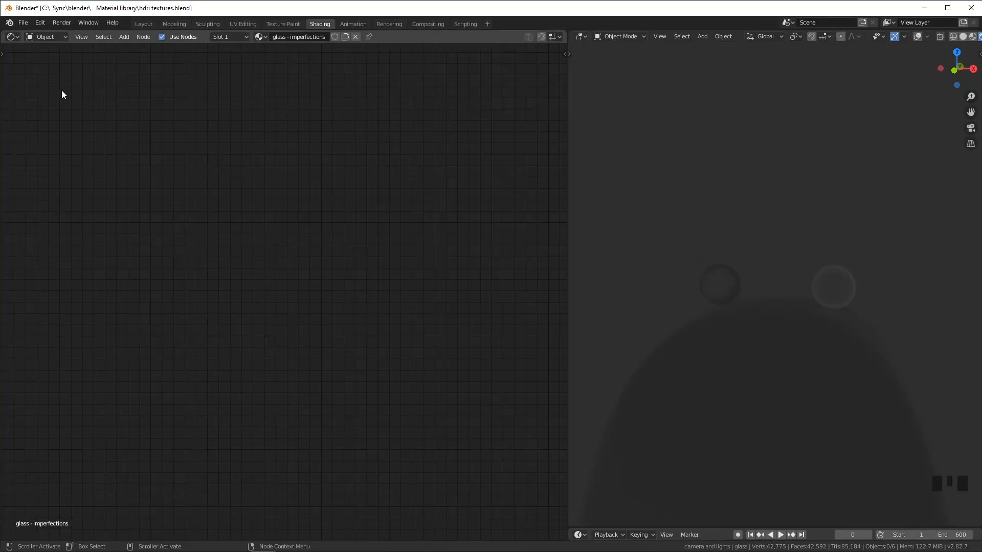
pyautogui.click(44, 37)
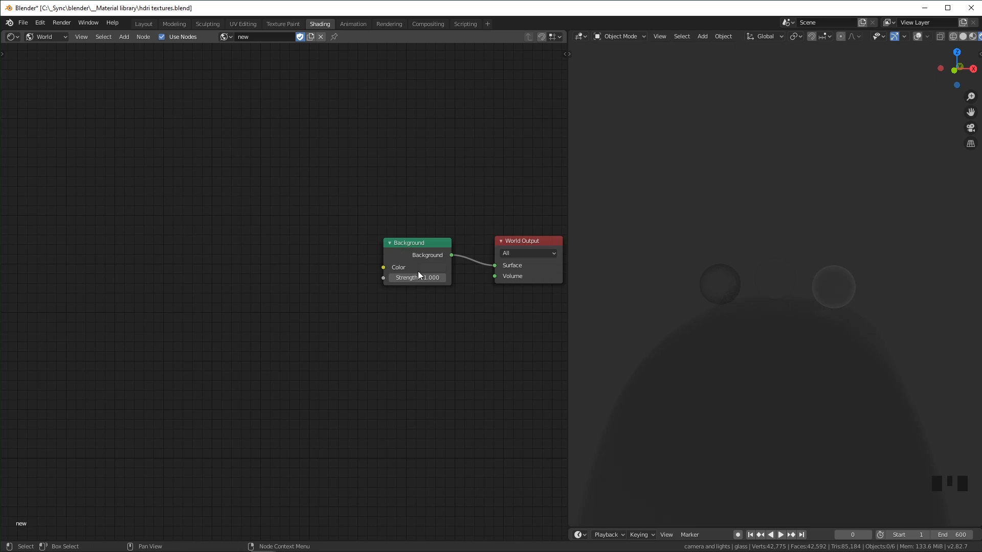
pyautogui.click(416, 244)
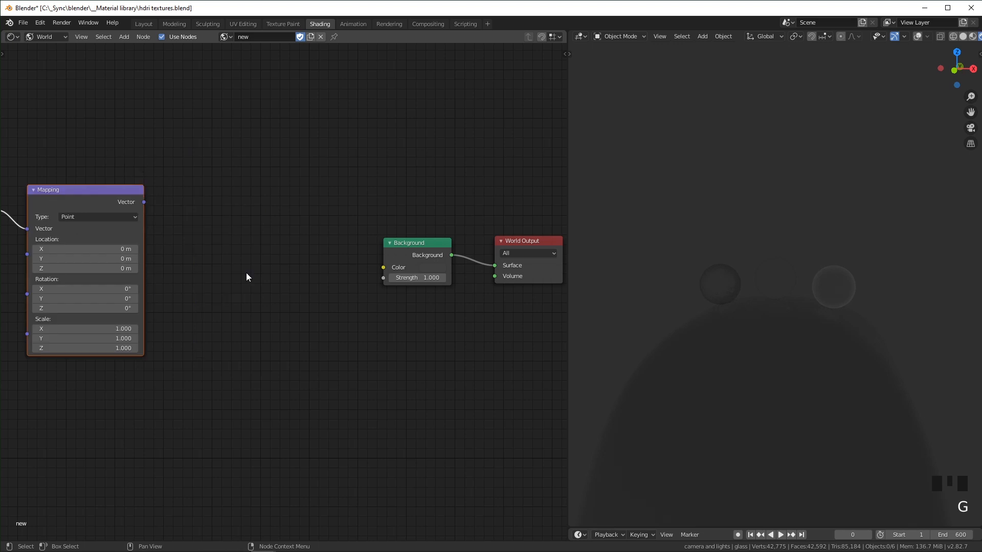
# - Add Separate XYZ after Mapping and a black-to-white Mix driven by Z into Background
pyautogui.press('shift+a')
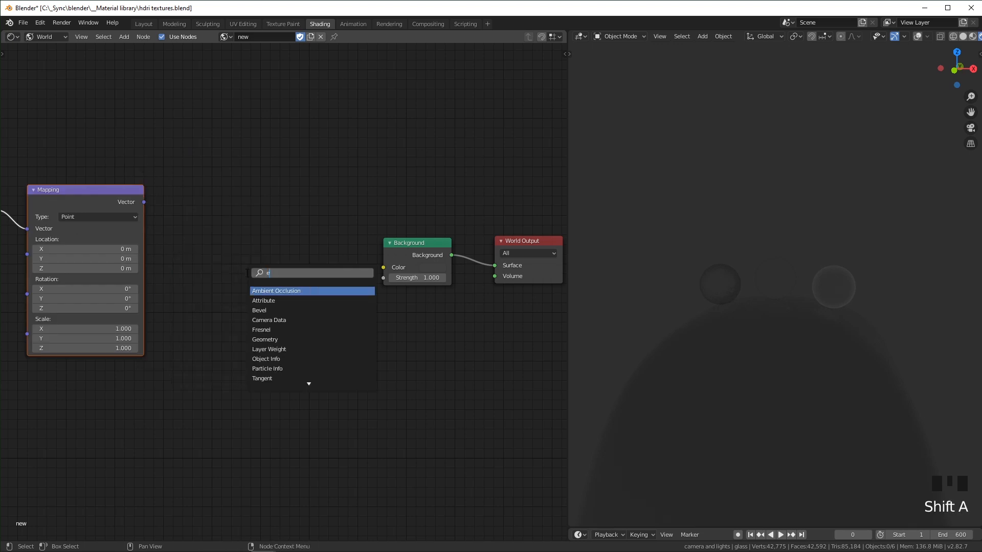
pyautogui.write('sep')
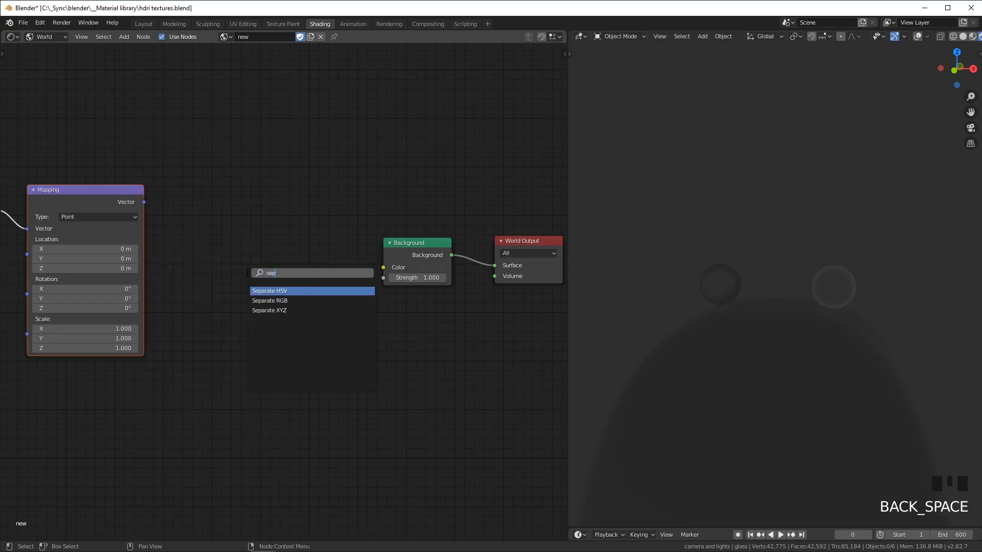
pyautogui.click(269, 310)
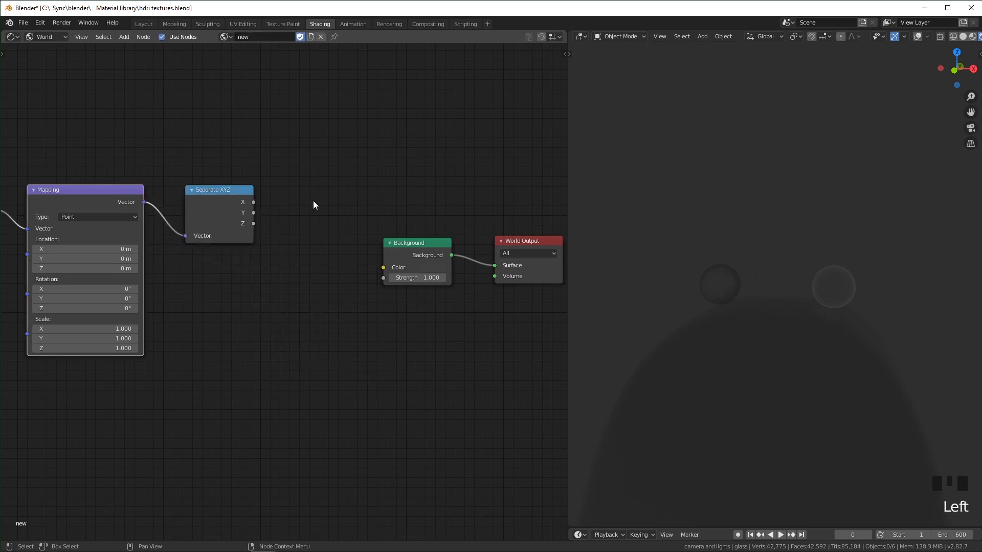
pyautogui.press('shift+a')
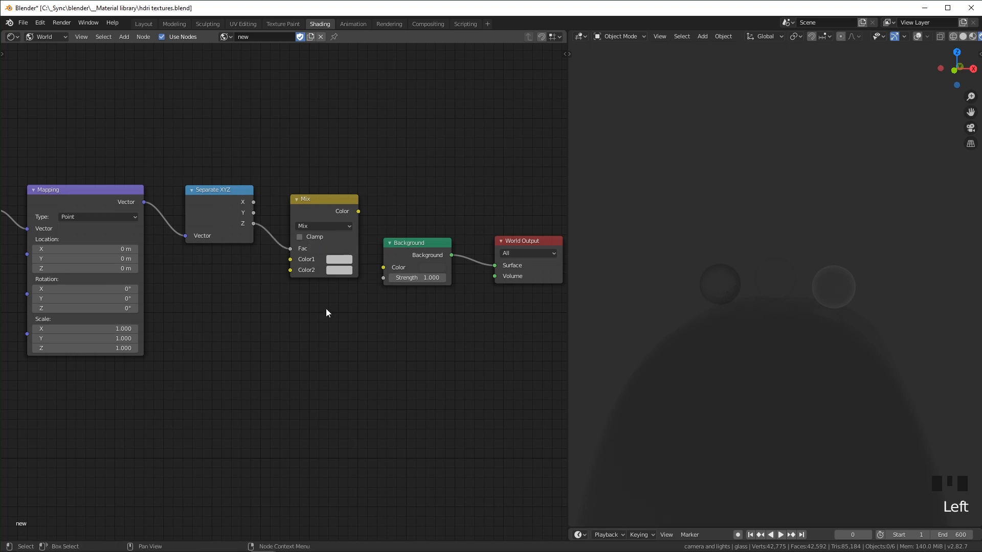
pyautogui.click(338, 259)
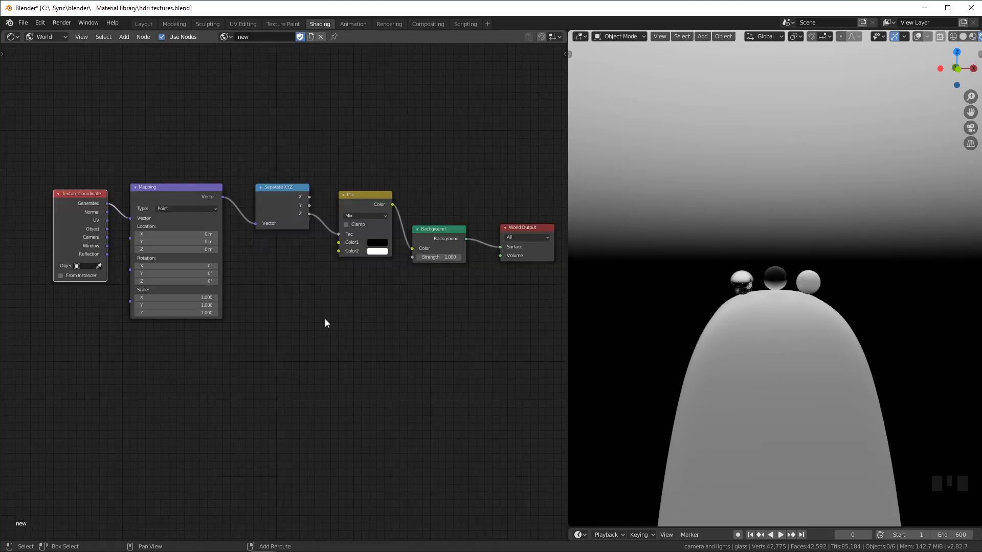
# - Insert a ColorRamp on the Z-to-Fac link, adjust its stops, and raise Mapping's Z location to 0.5 m
pyautogui.write('colo')
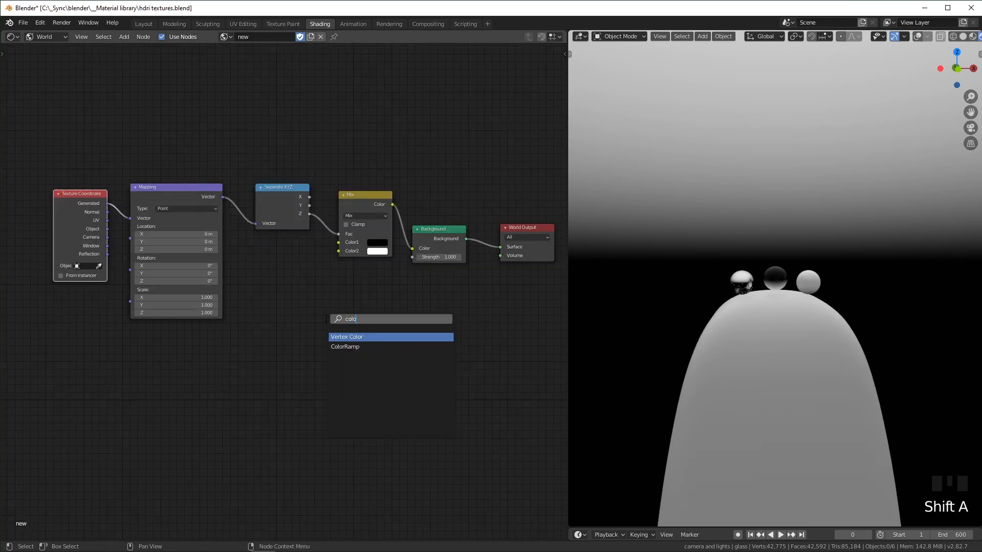
pyautogui.click(345, 347)
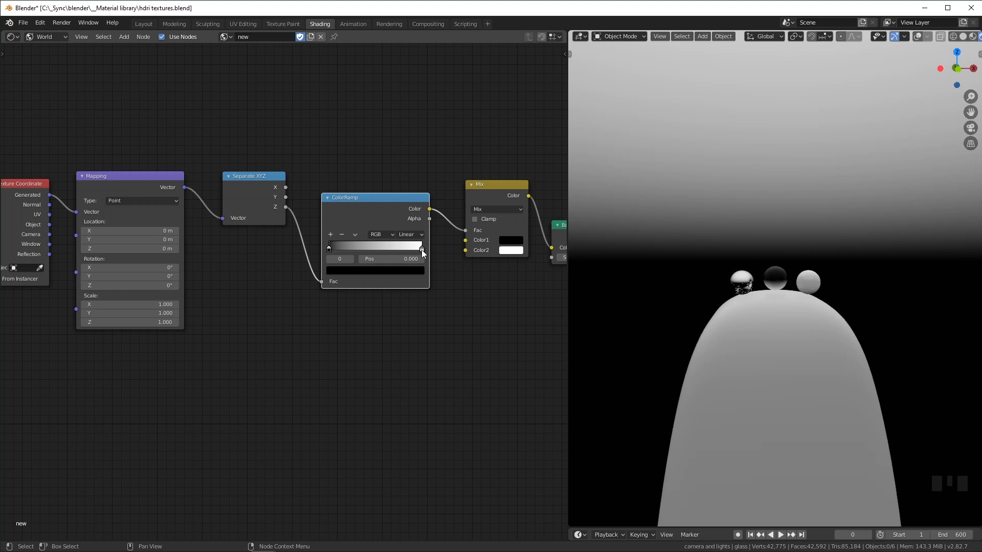
pyautogui.doubleClick(386, 259)
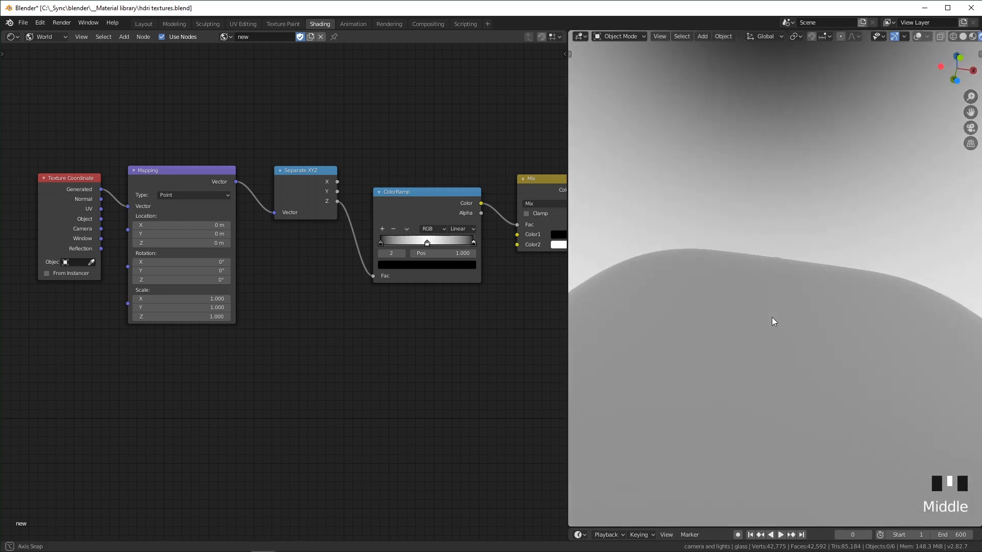
pyautogui.scroll(-3)
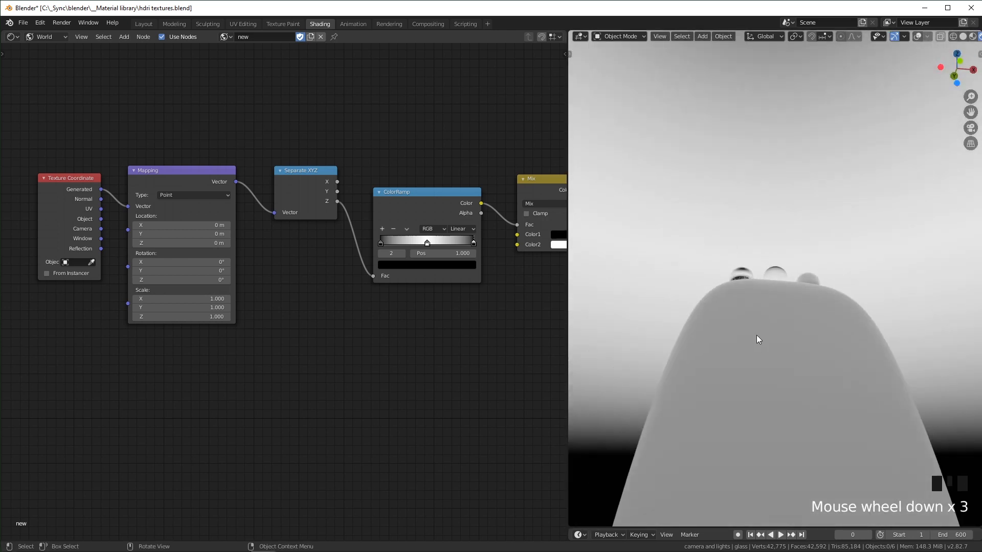
pyautogui.scroll(-3)
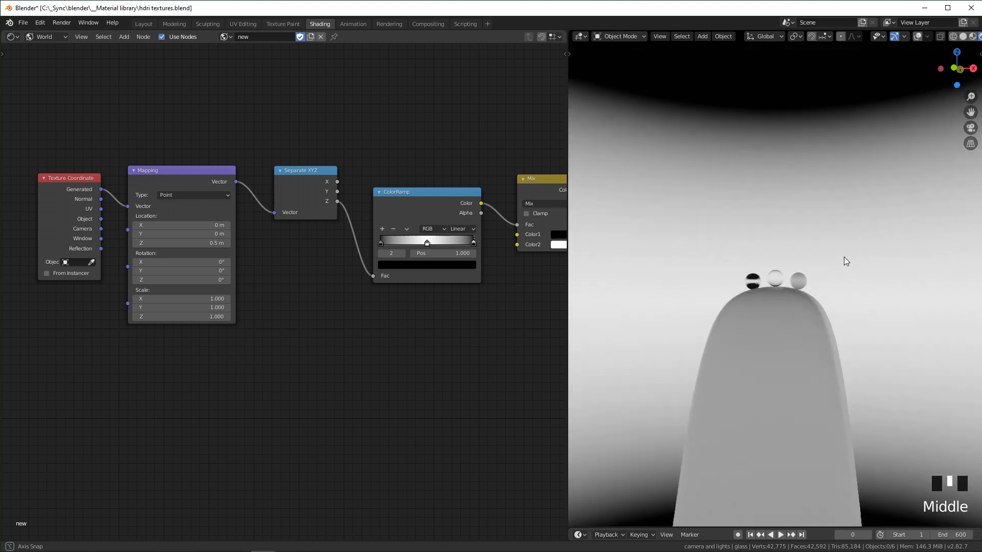
pyautogui.press('shift+a')
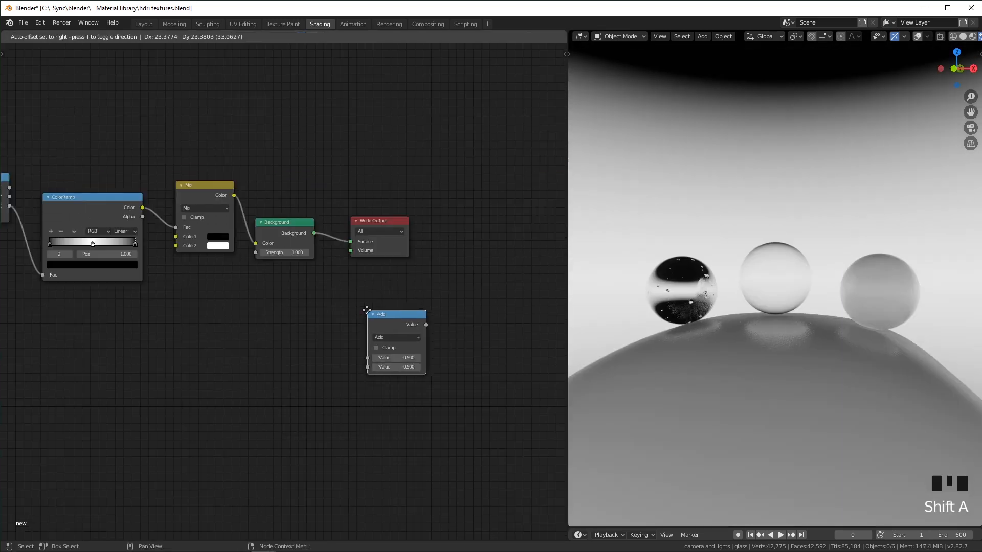
# - Place a Greater Than math node at 0.5 between the ColorRamp and the Mix
pyautogui.click(259, 328)
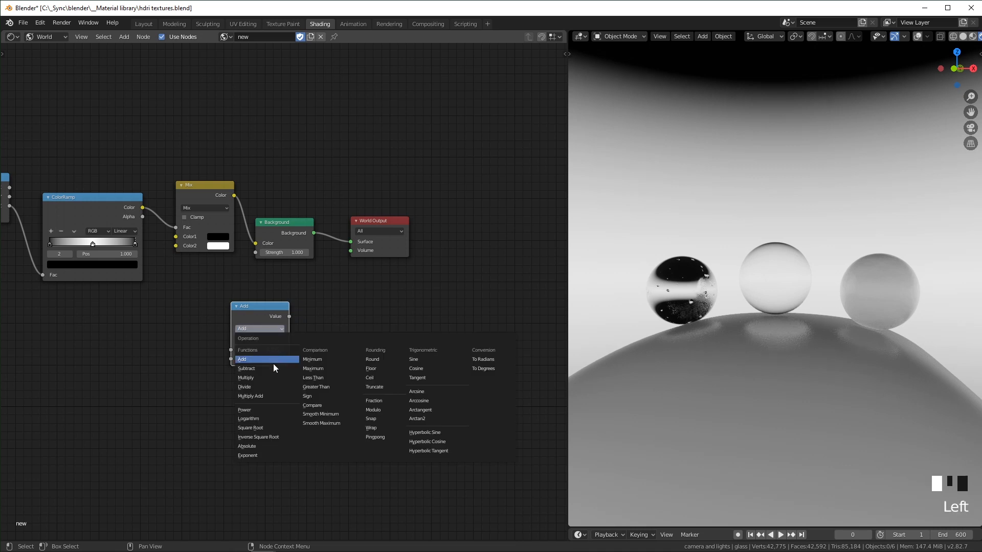
pyautogui.click(317, 386)
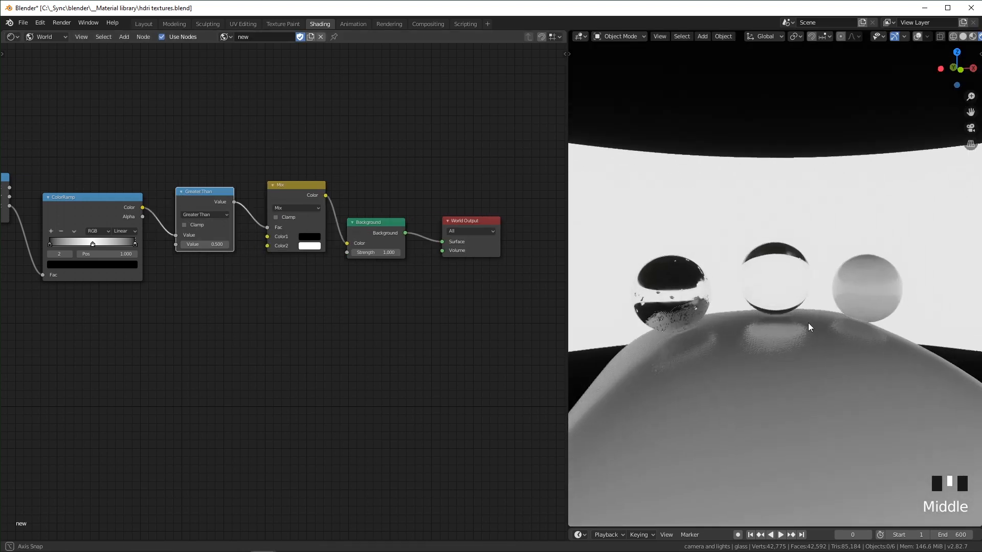
pyautogui.scroll(-3)
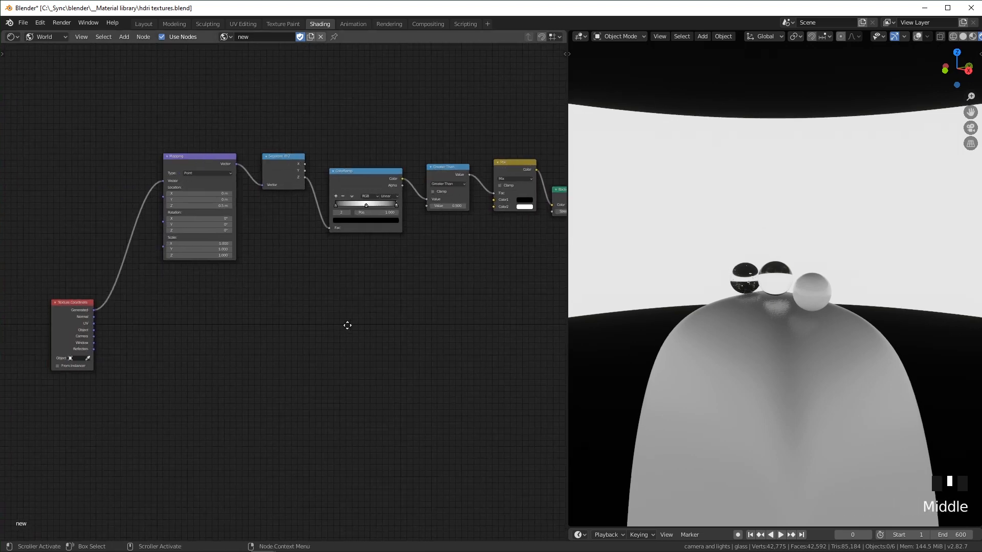
# - Add a Radial Gradient Texture fed by Generated coordinates and preview it as the background
pyautogui.press('shift+a')
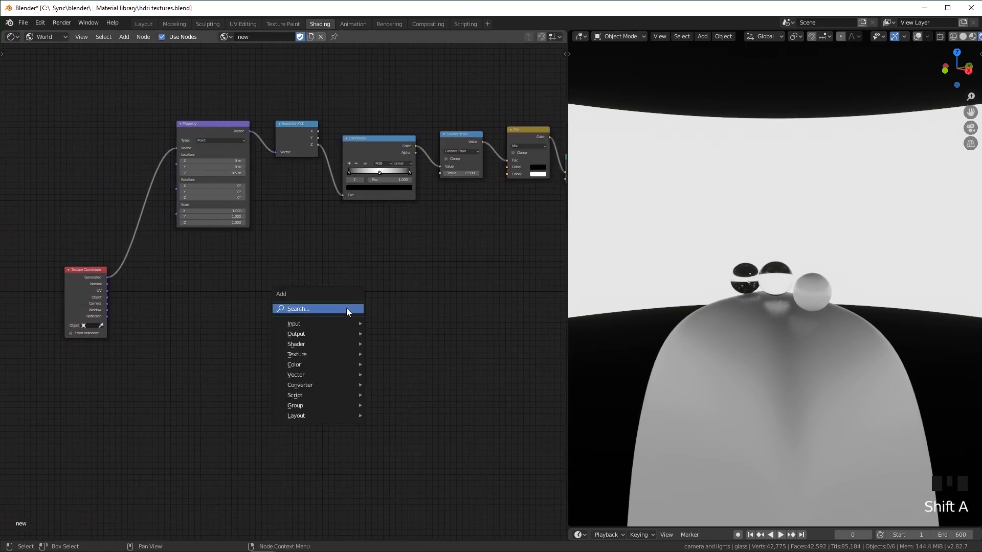
pyautogui.write('gra')
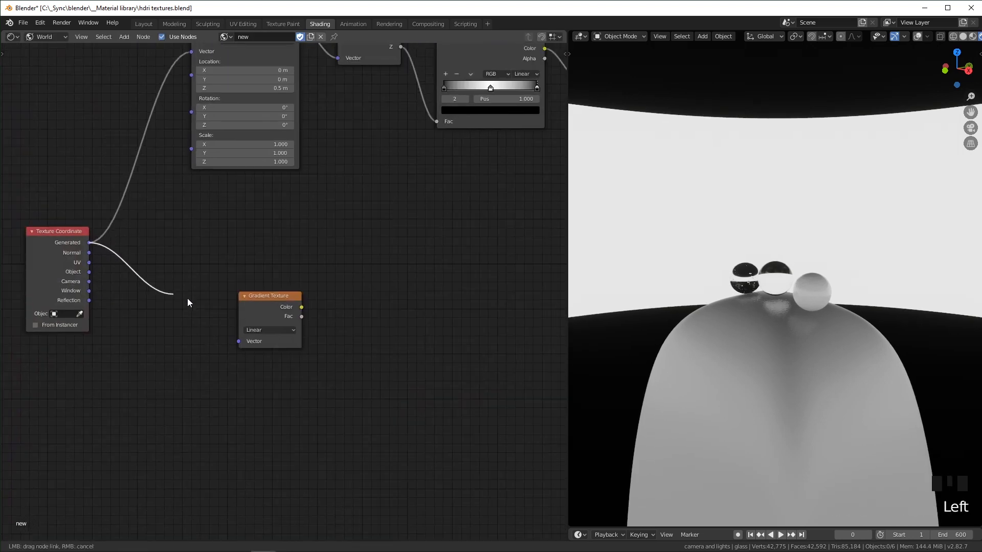
pyautogui.click(269, 330)
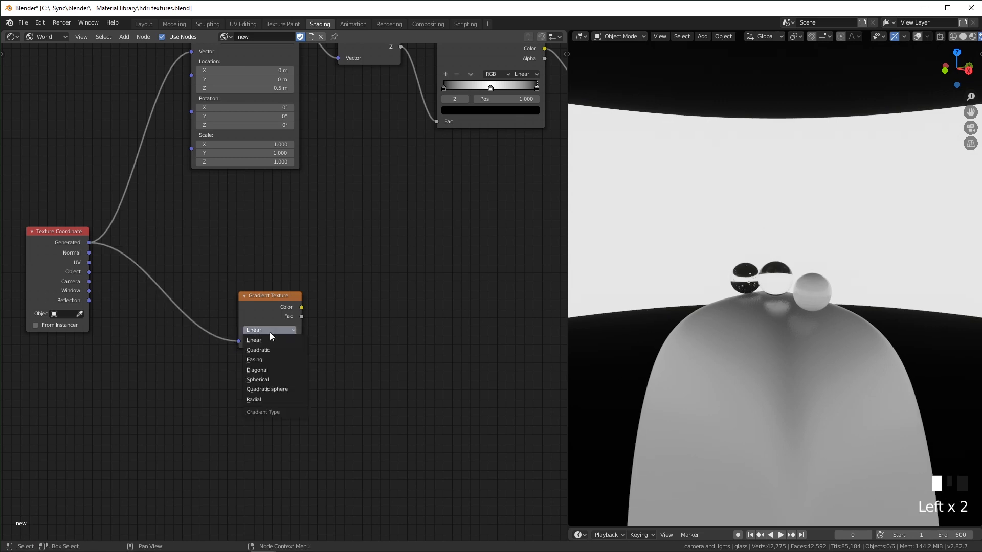
pyautogui.click(253, 399)
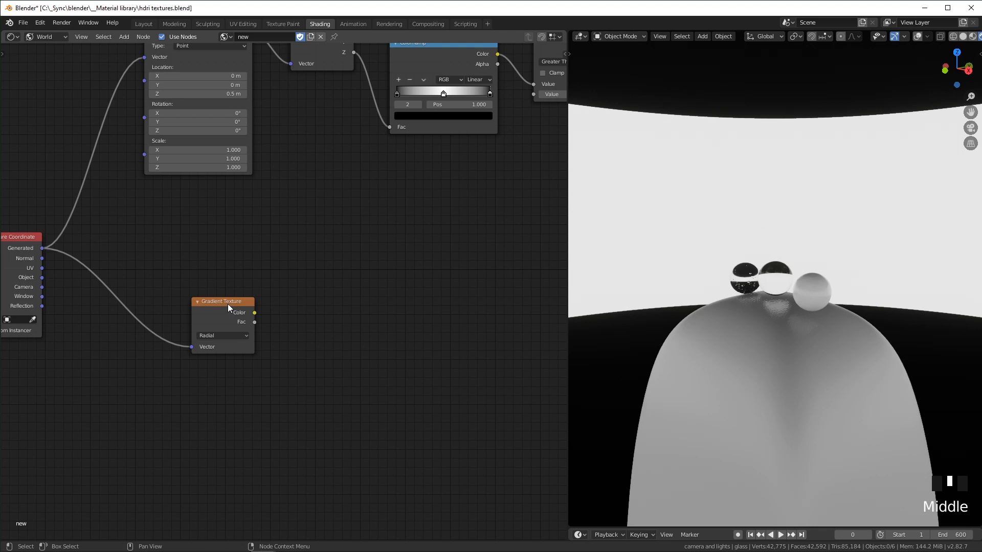
pyautogui.scroll(-3)
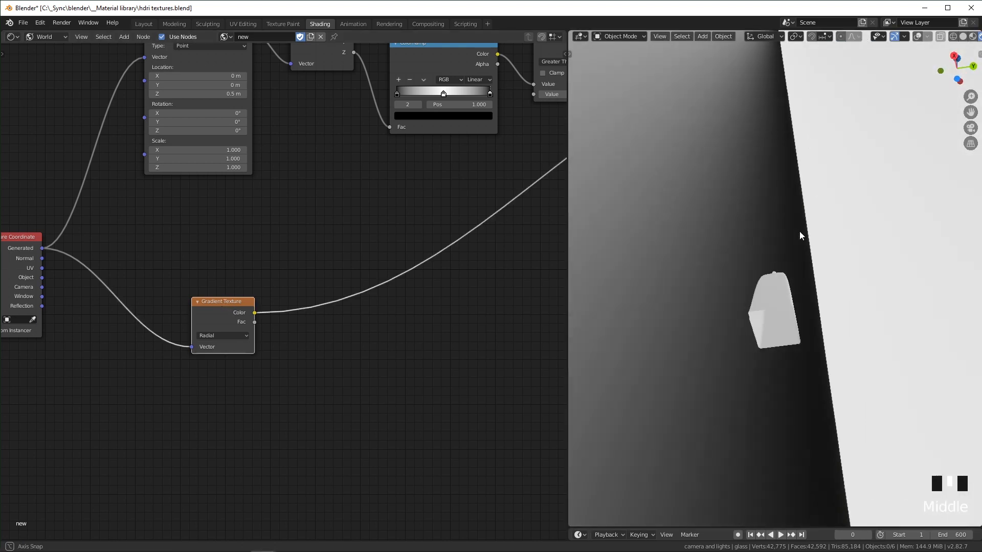
pyautogui.scroll(3)
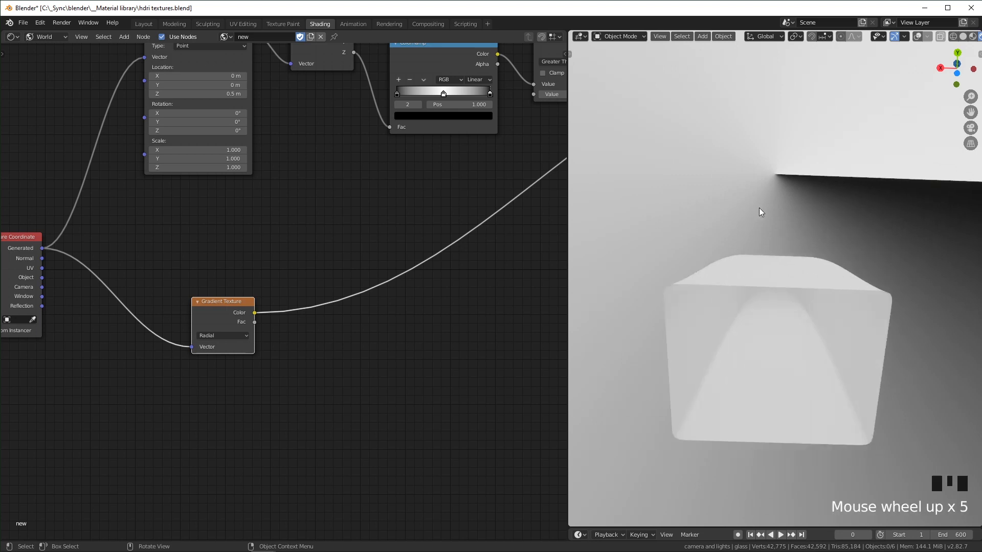
# - Follow the gradient with a Multiply math node and a duplicated Fraction node for repeating bands
pyautogui.press('shift+a')
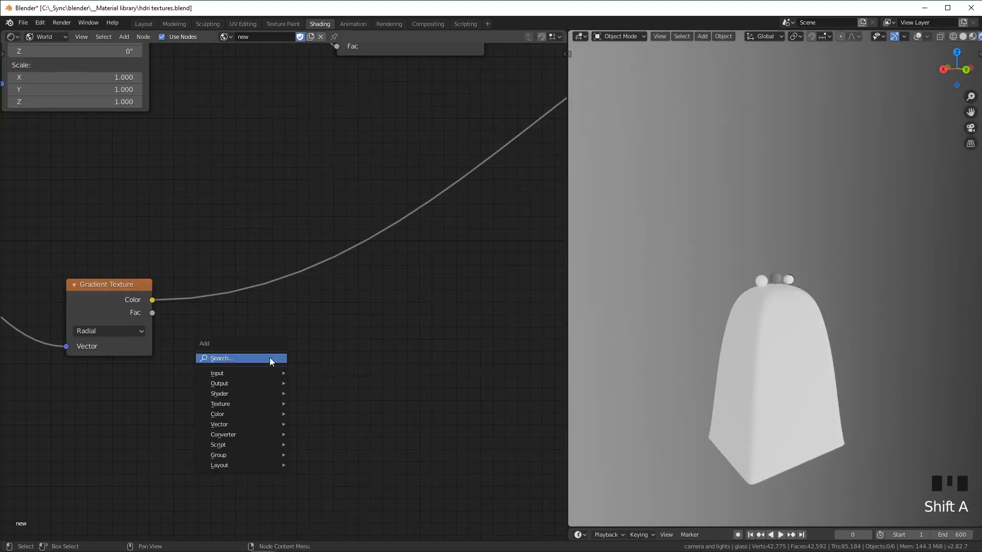
pyautogui.click(223, 433)
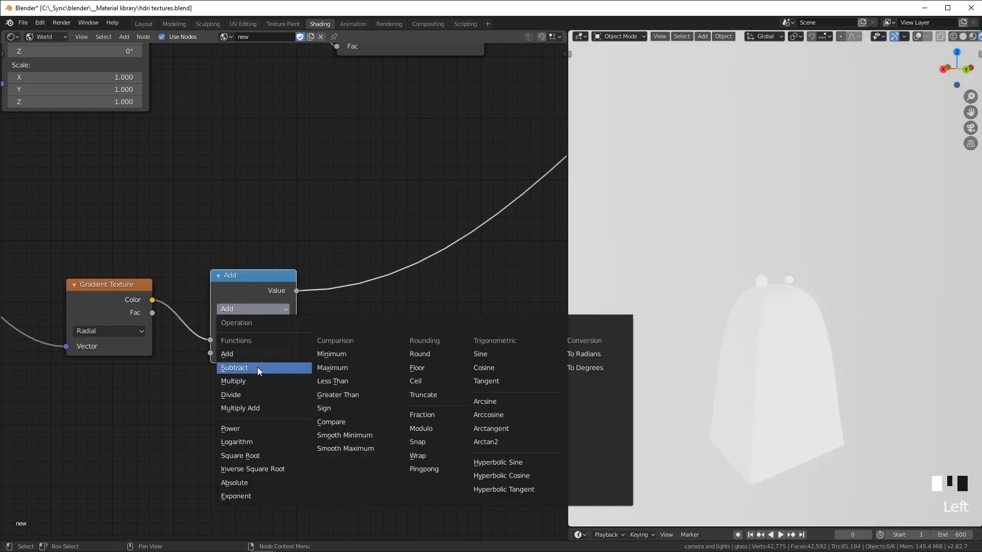
pyautogui.click(232, 381)
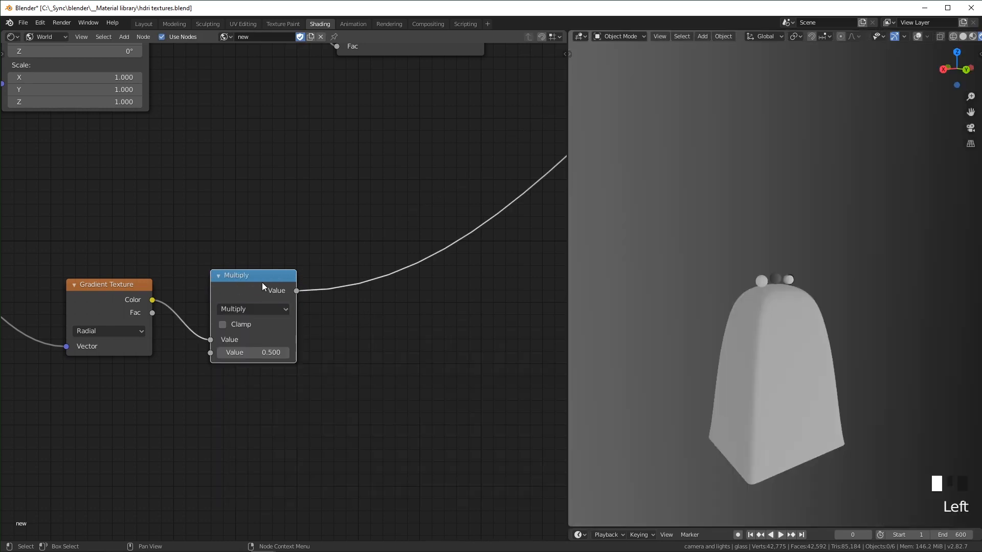
pyautogui.press('shift+d')
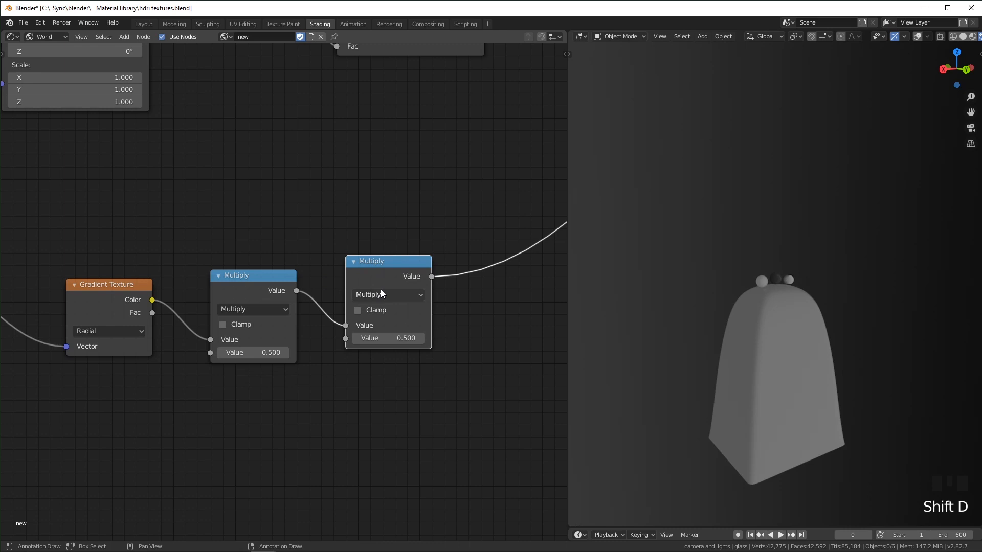
pyautogui.click(386, 294)
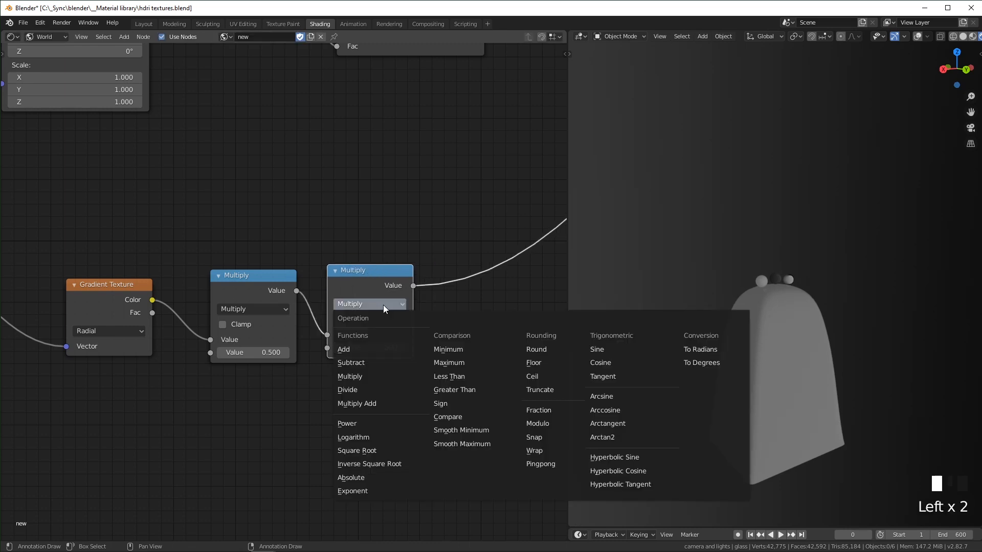
pyautogui.moveTo(549, 390)
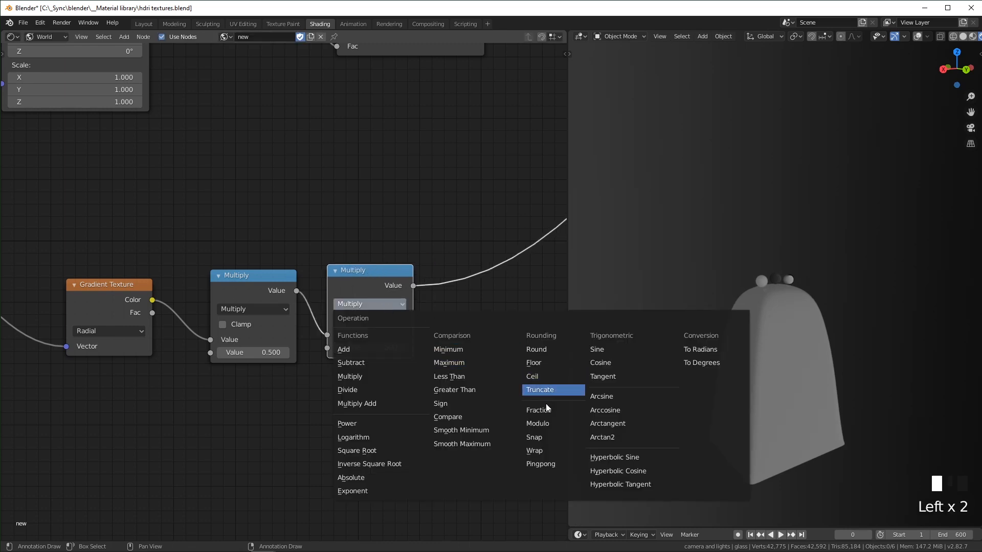
pyautogui.click(537, 409)
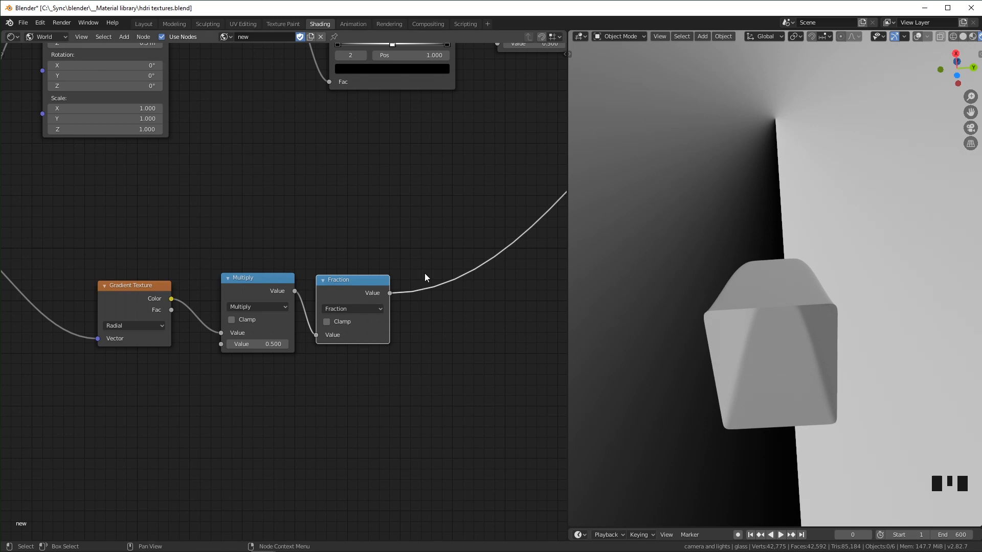
pyautogui.moveTo(864, 149)
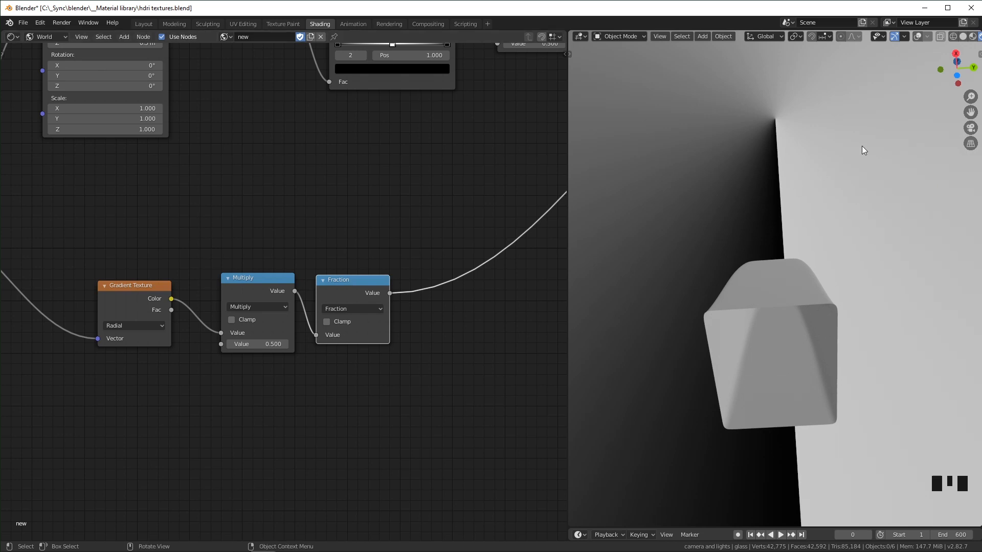
pyautogui.moveTo(852, 171)
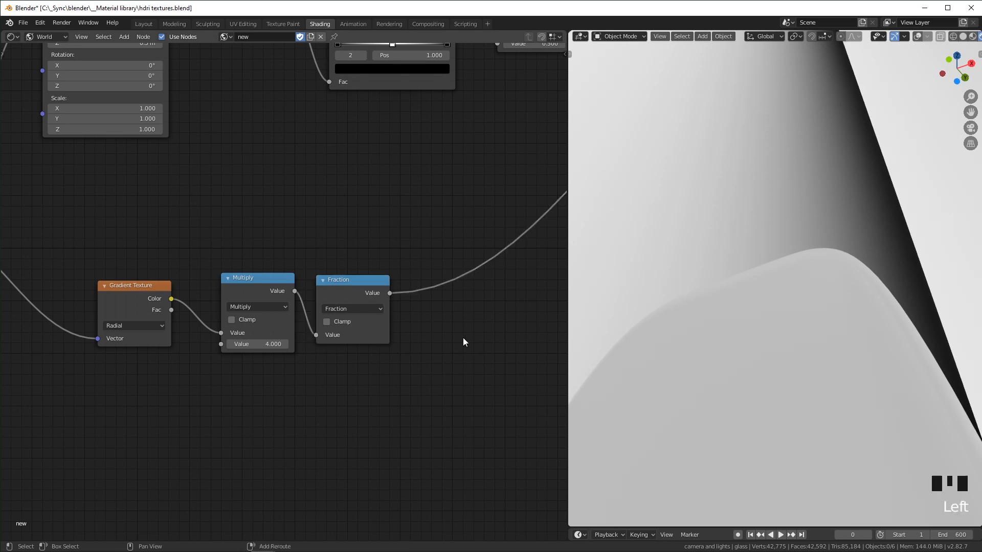
# - Add a clamped Map Range set to Stepped Linear after the Fraction node
pyautogui.press('shift+a')
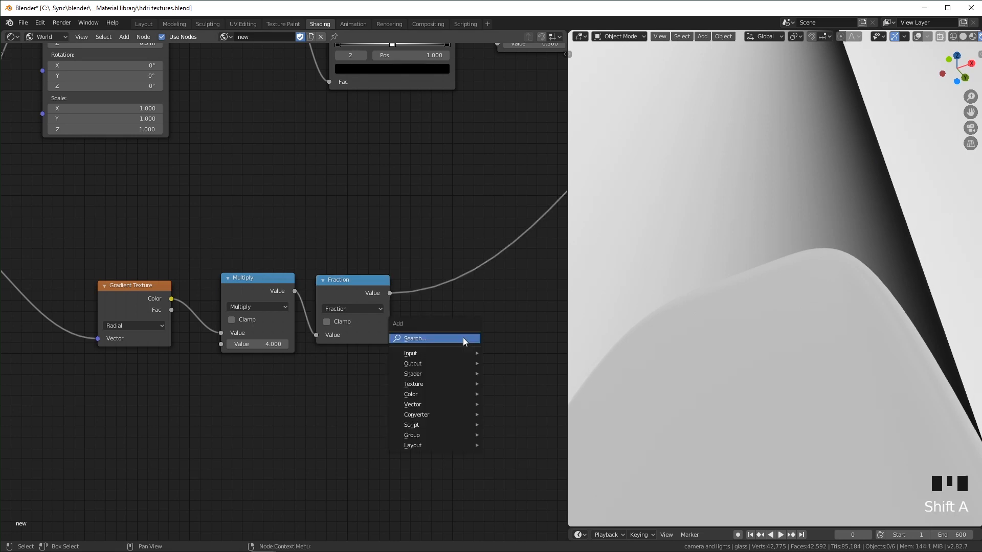
pyautogui.write('map')
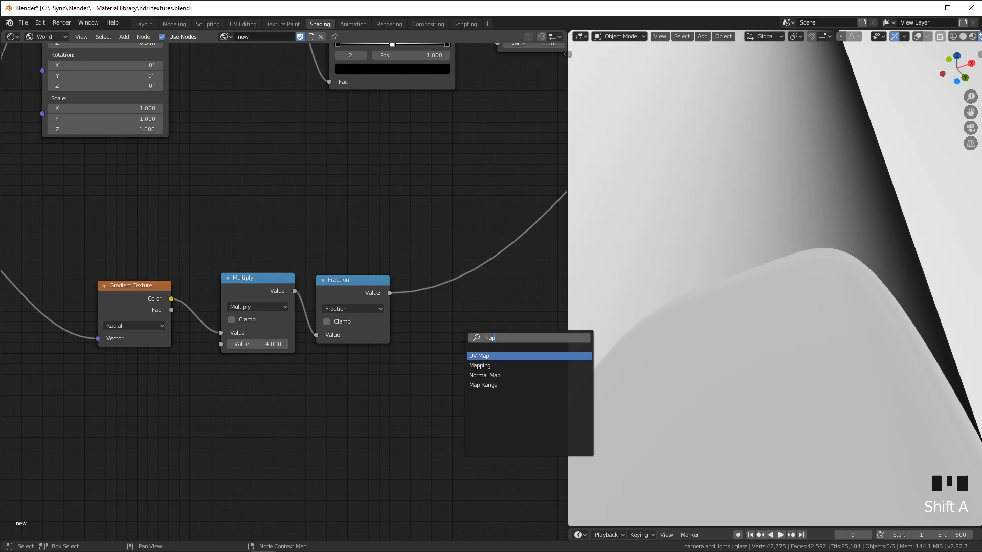
pyautogui.click(483, 384)
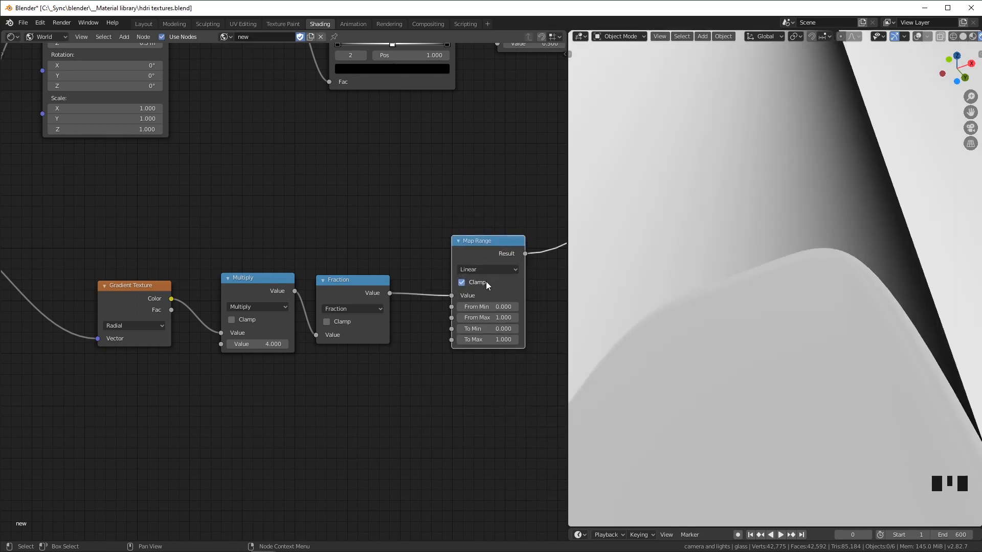
pyautogui.click(487, 269)
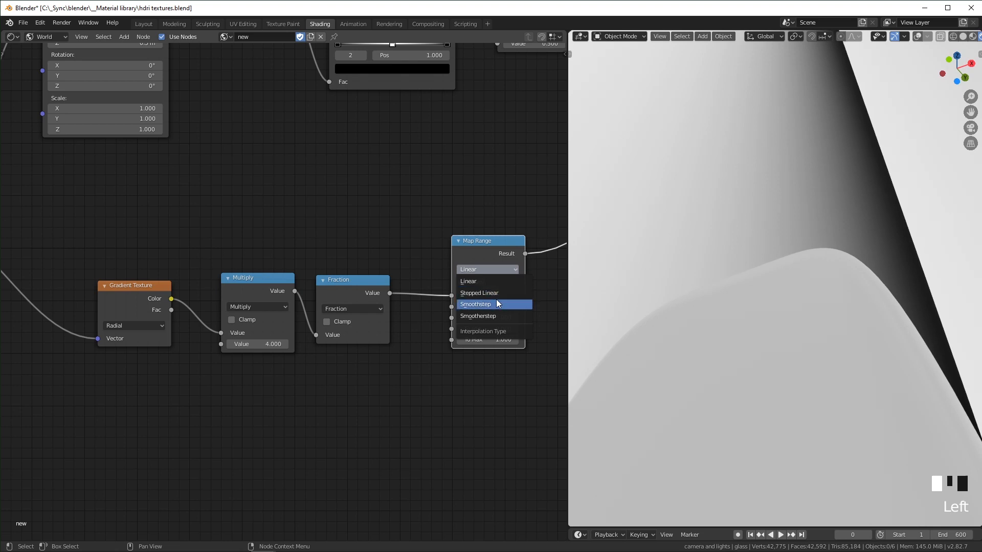
pyautogui.click(479, 293)
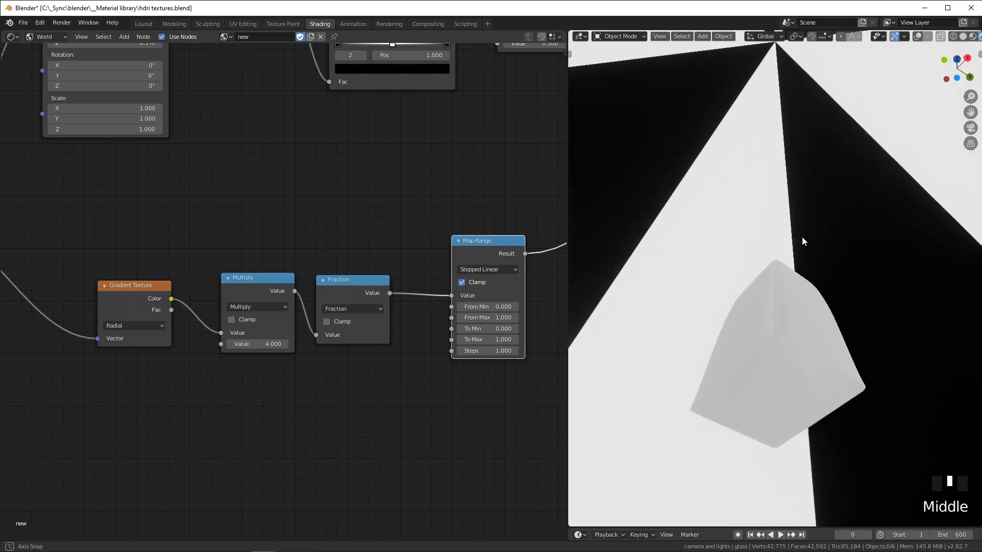
pyautogui.scroll(3)
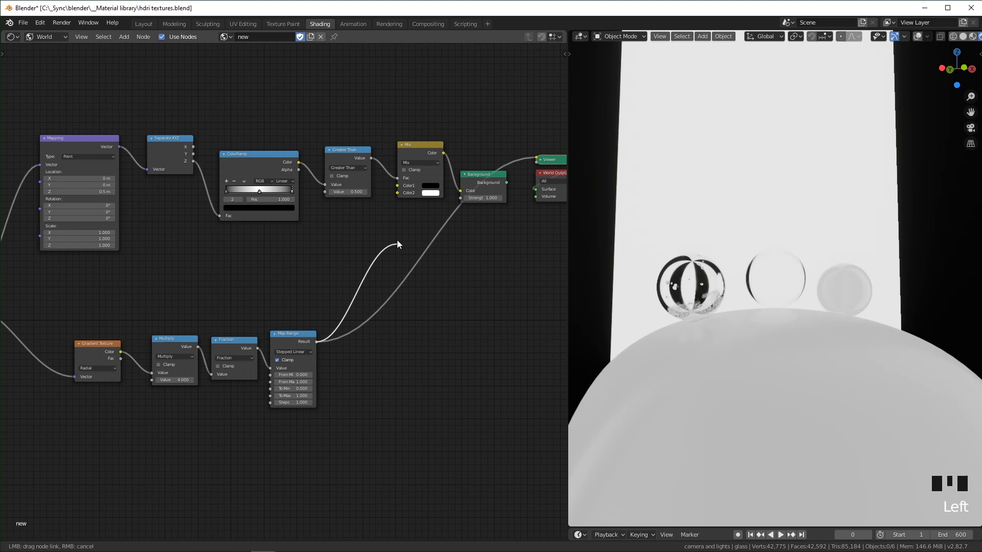
pyautogui.moveTo(396, 206)
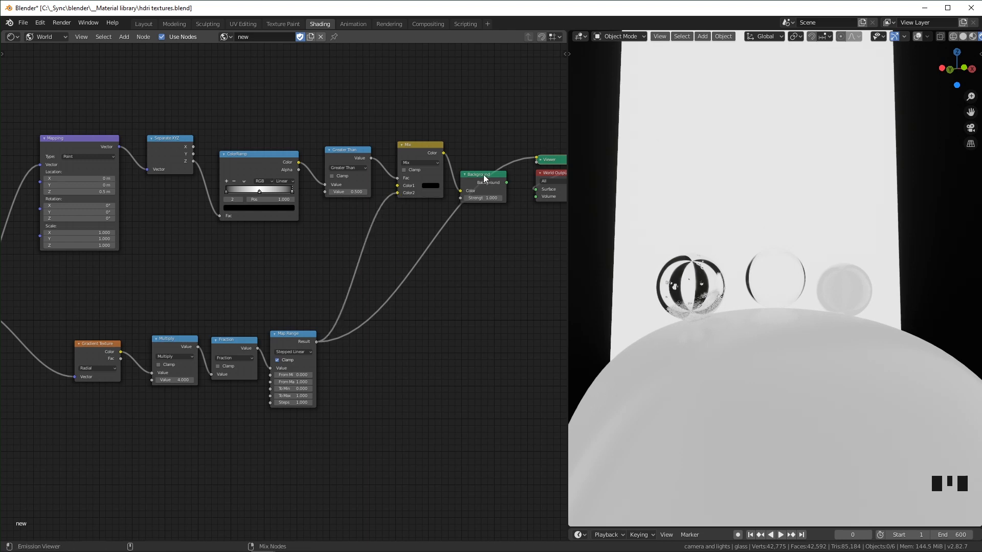
# - Link the Map Range result into the Mix node's white colour input
pyautogui.scroll(3)
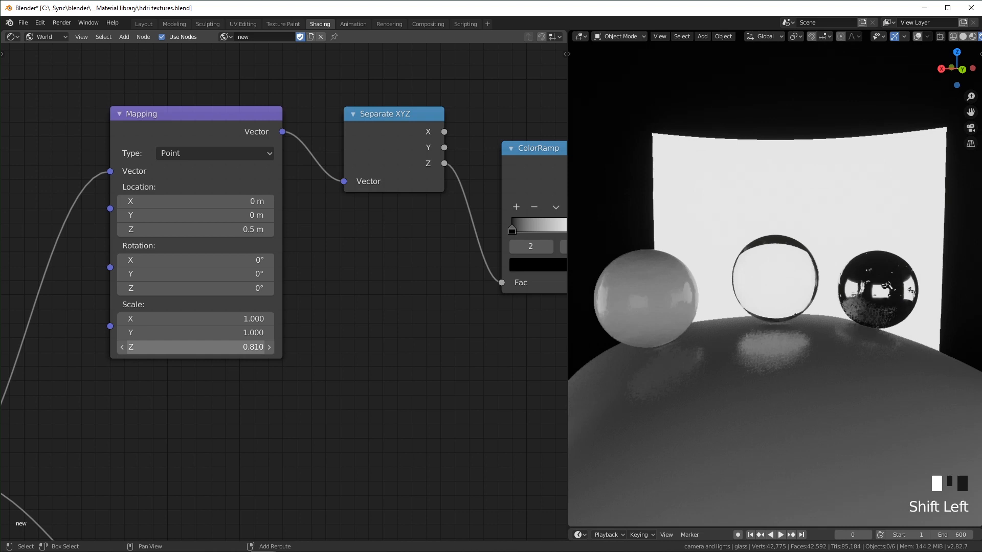
# - Set Mapping's Z scale to 0.81 and the Multiply value to 35.2 for many white strips
pyautogui.click(195, 346)
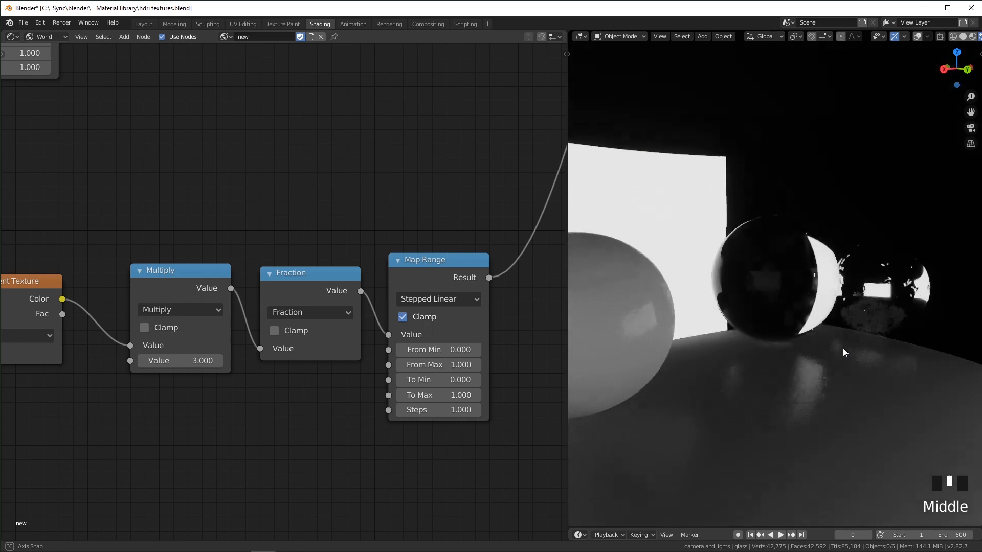
pyautogui.scroll(-3)
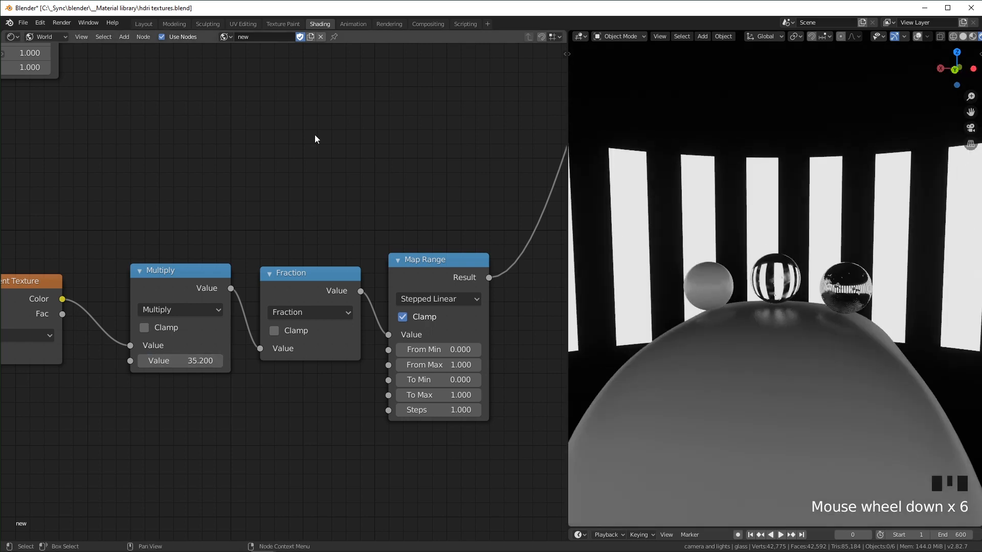